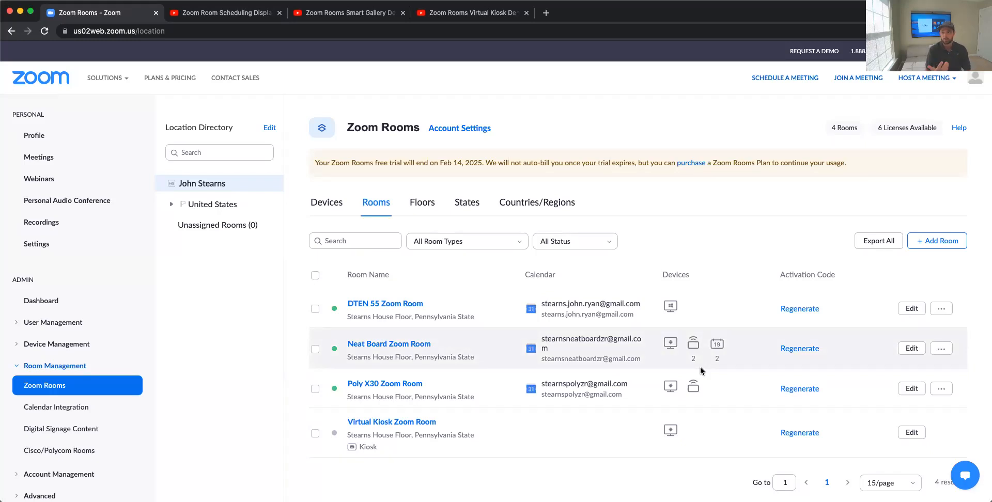
mouse_move(862, 327)
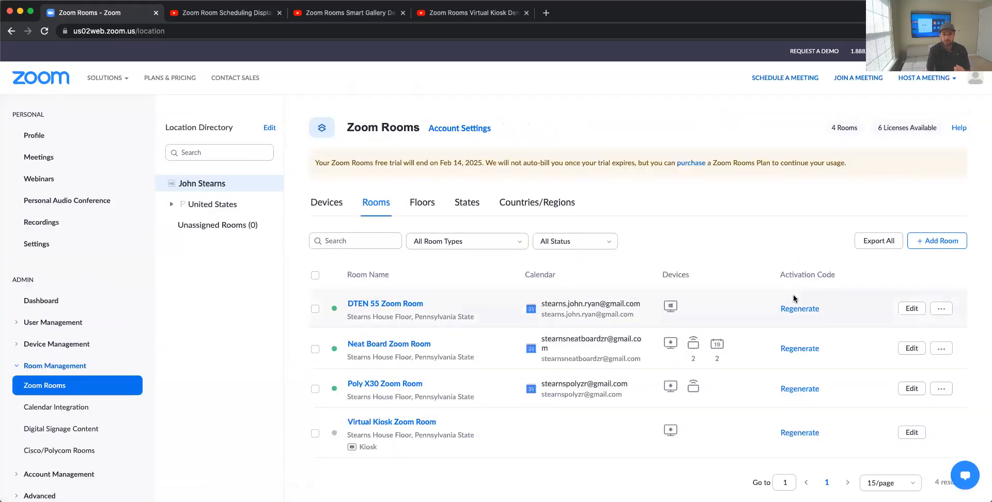
Step: Edit the Neat Board Zoom Room and bring up its Digital Signage settings at the layout preview
scroll(down, 3)
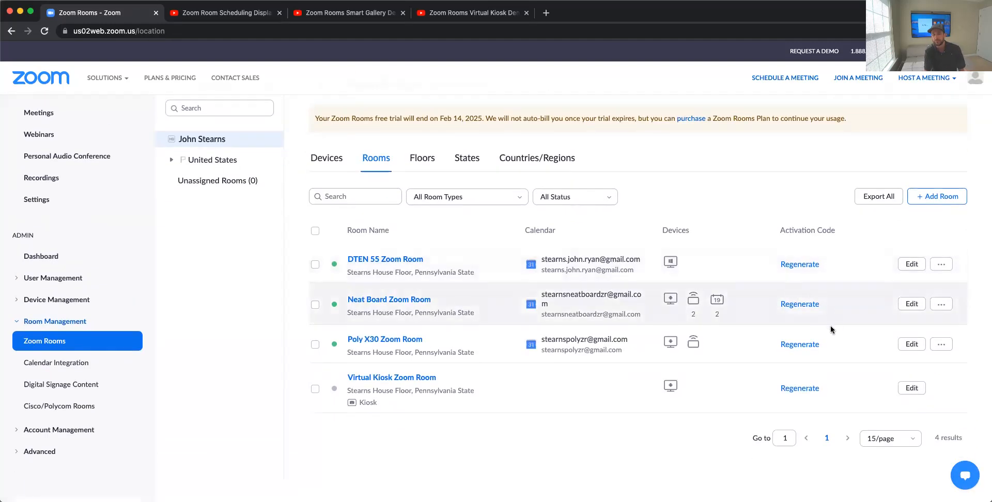
mouse_move(897, 300)
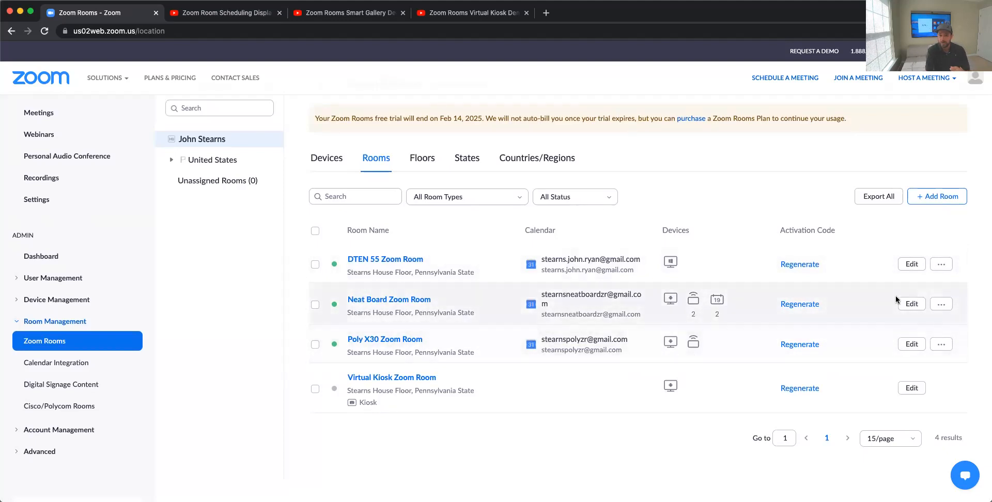
click(911, 304)
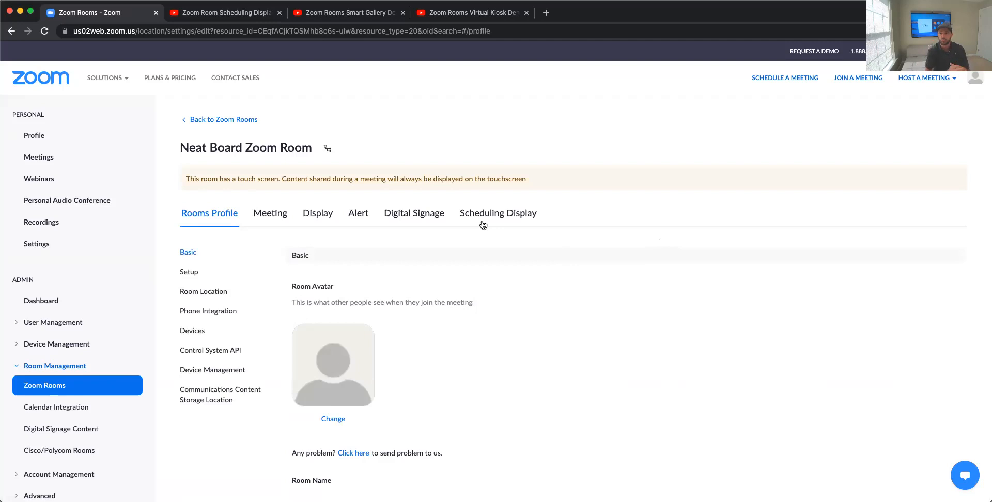
mouse_move(417, 215)
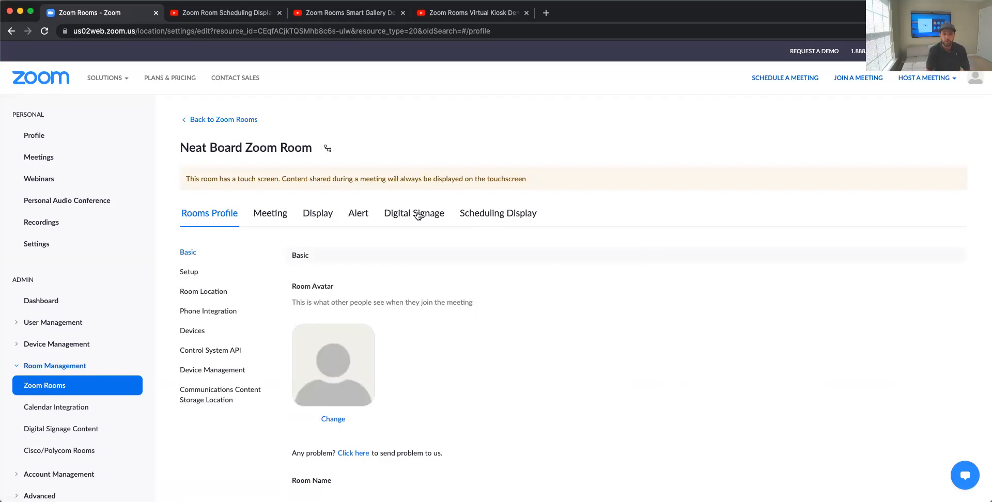
click(413, 212)
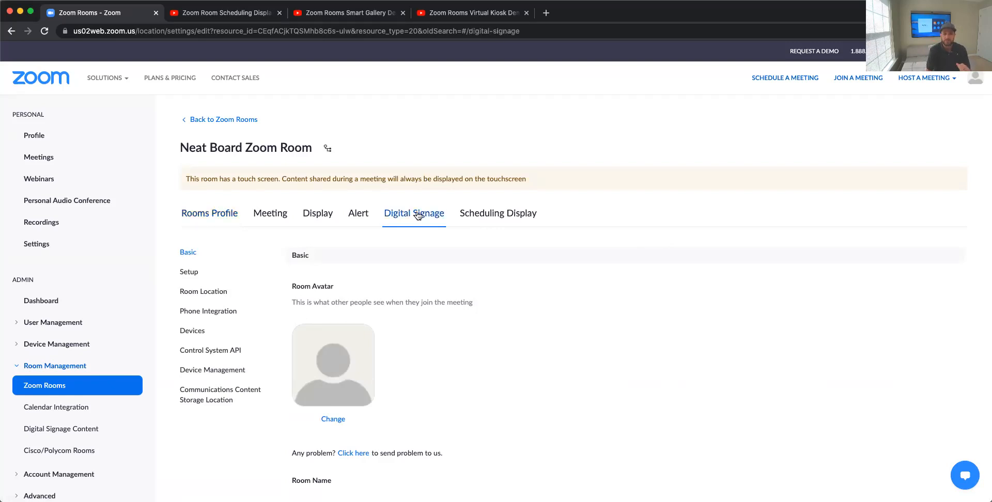
scroll(down, 3)
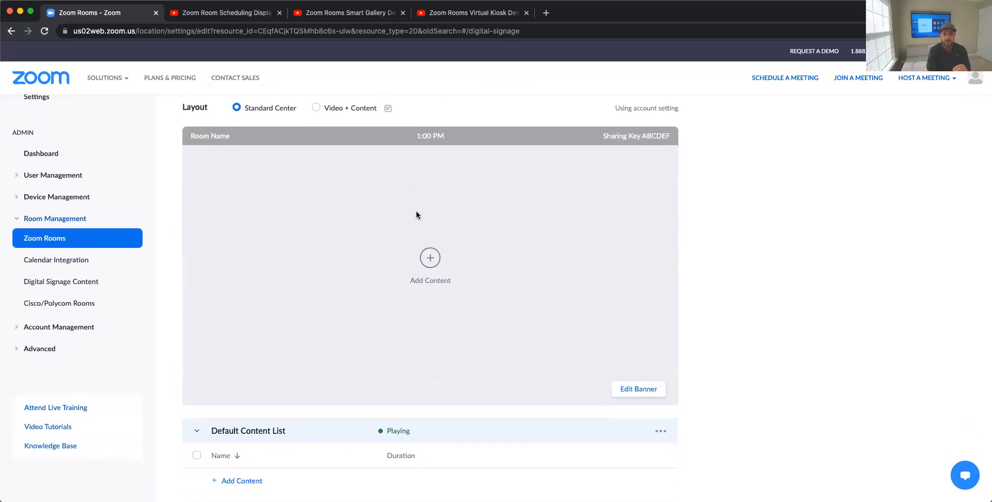
mouse_move(417, 242)
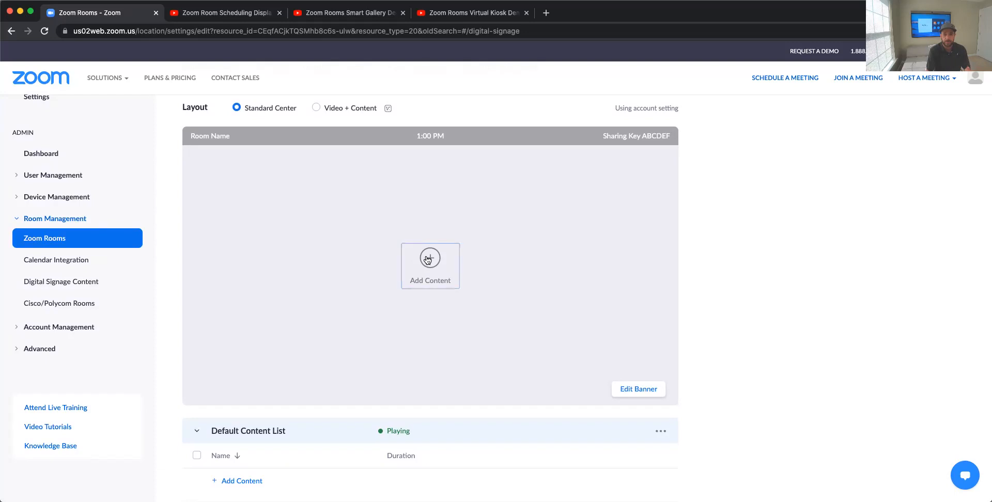
Step: Start adding content to the room's signage display
click(430, 266)
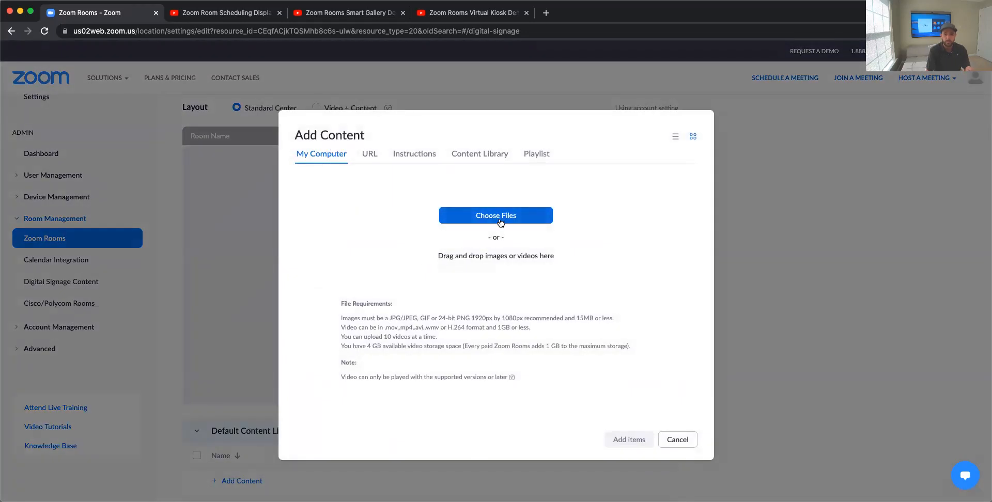
mouse_move(396, 216)
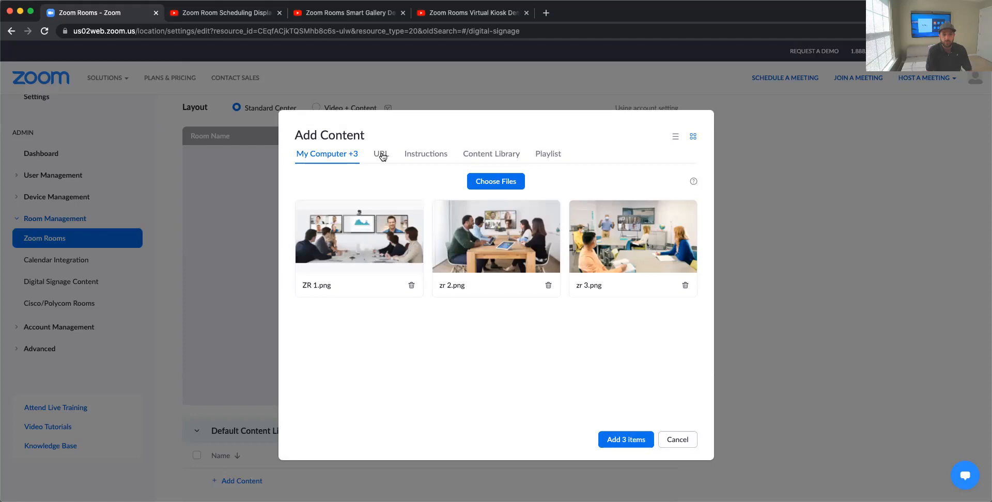
Step: Add the YouTube link watch?v=iSZrtKOuF8Y as URL signage content
click(380, 154)
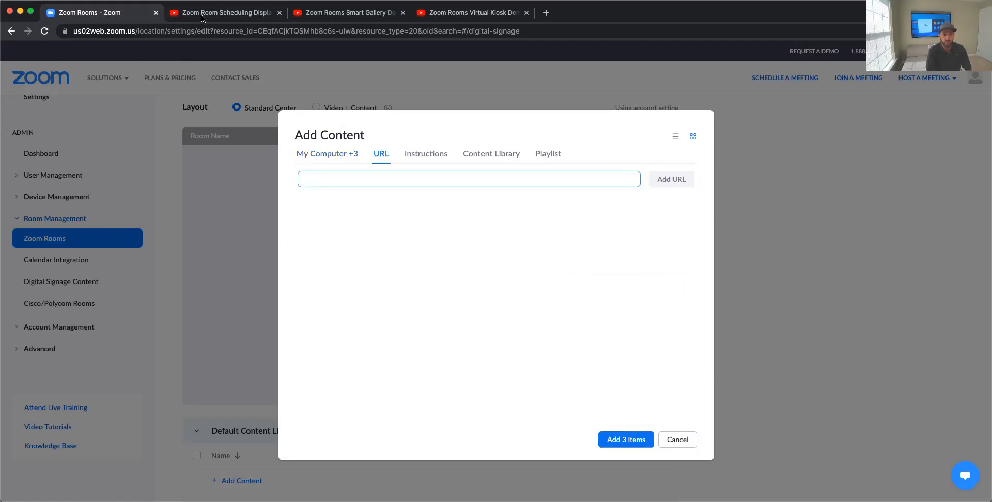
click(224, 12)
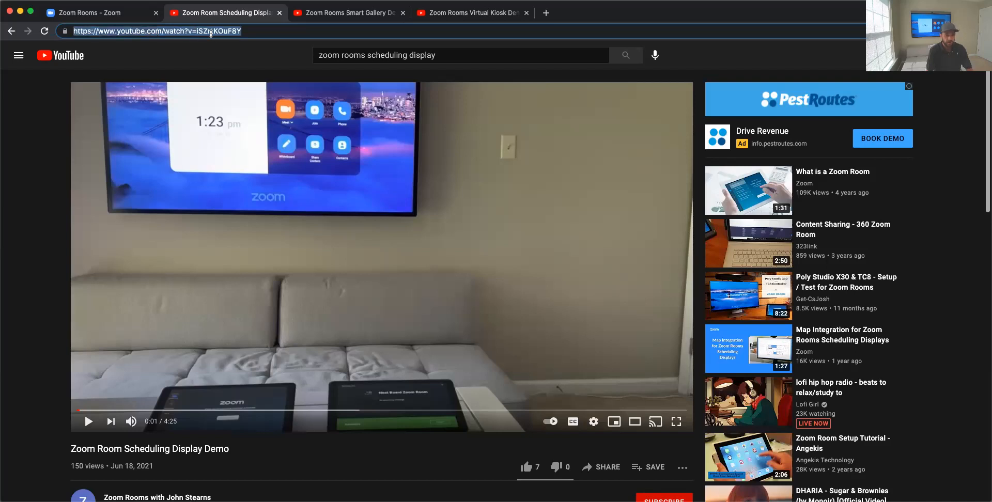
click(95, 12)
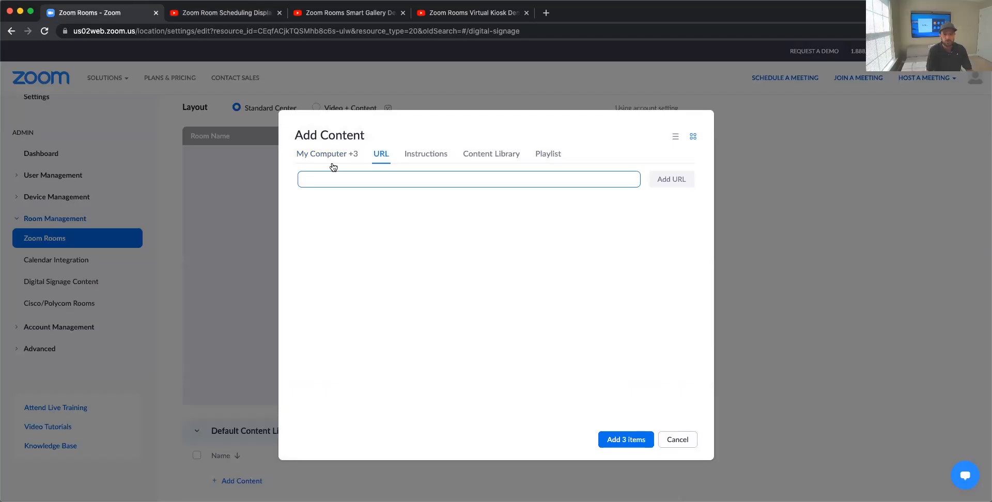
text(https://www.youtube.com/watch?v=iSZrtKOuF8Y)
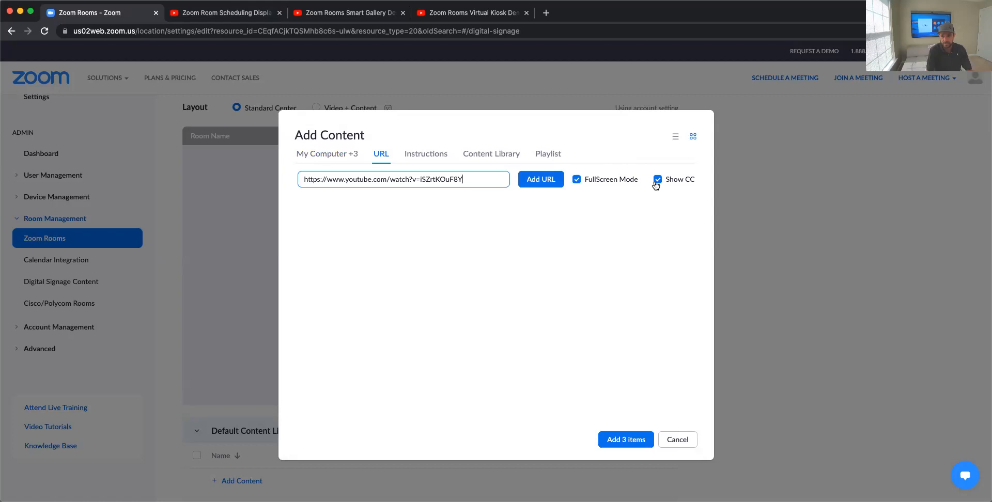
click(347, 13)
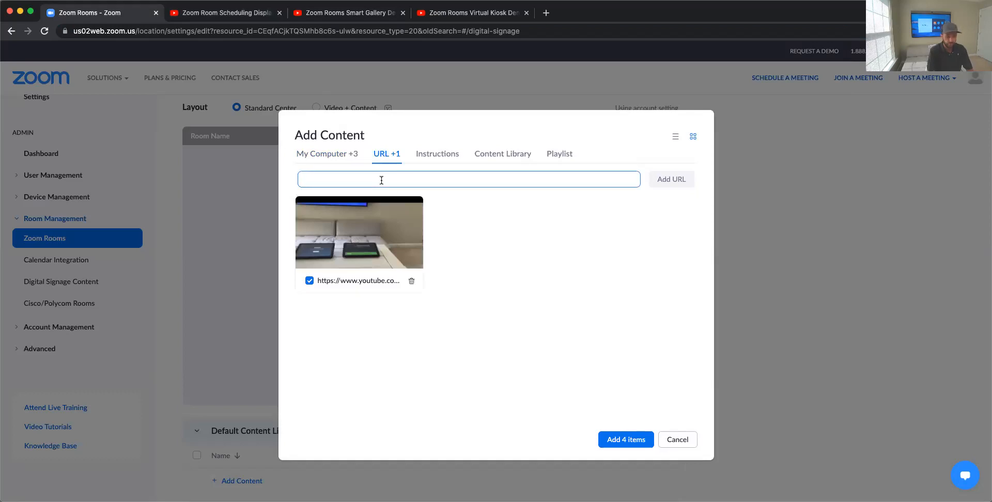
Step: Add the second YouTube link watch?v=UD0ub9OMKoQ as URL signage content
text(https://www.youtube.com/watch?v=UD0ub9OMKoQ)
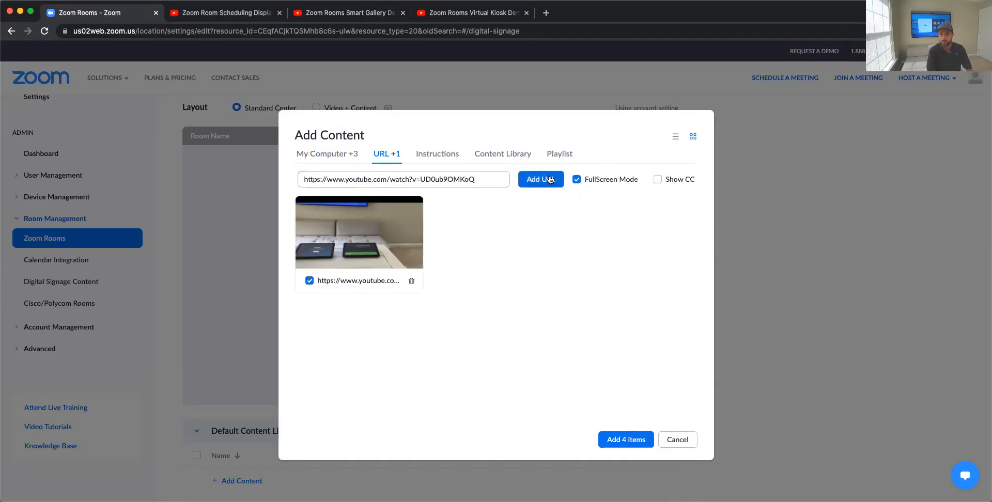
click(540, 179)
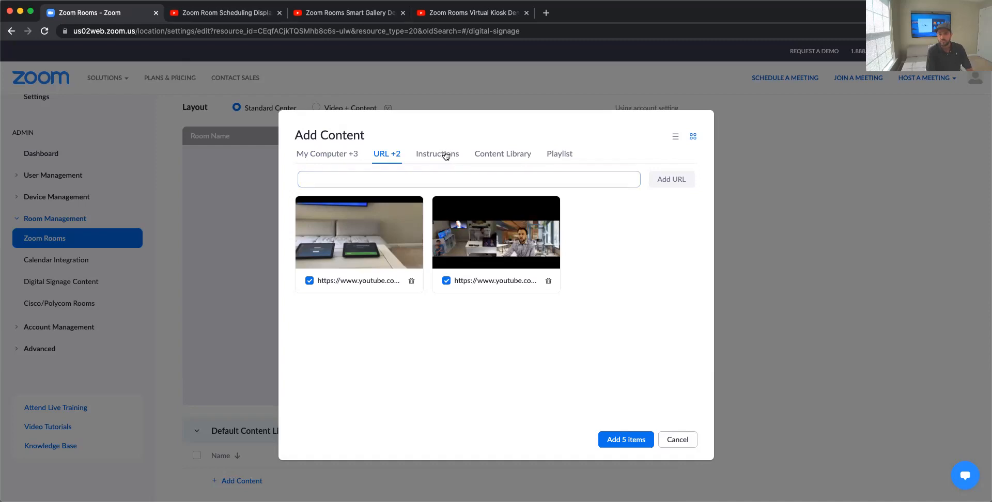
Step: Browse the Instructions images, then add the 5 staged items to the Default Content List
click(436, 154)
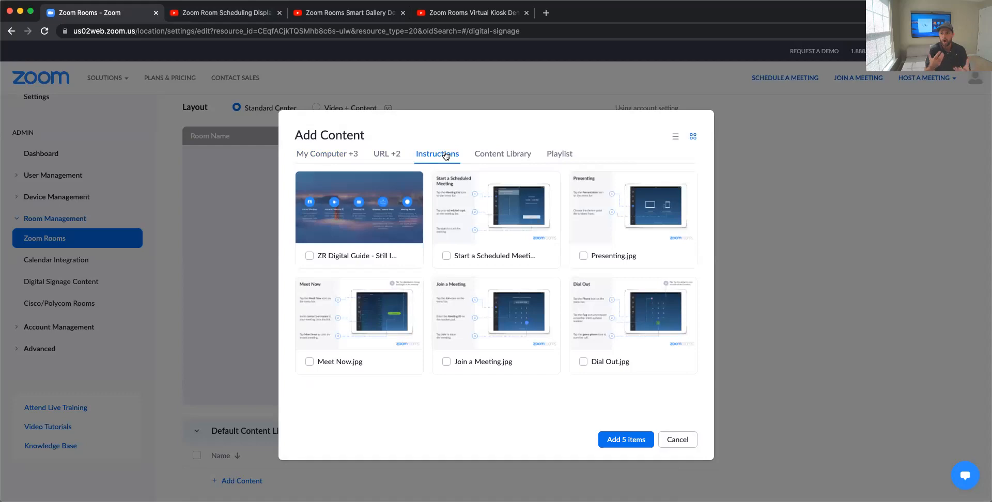
mouse_move(569, 153)
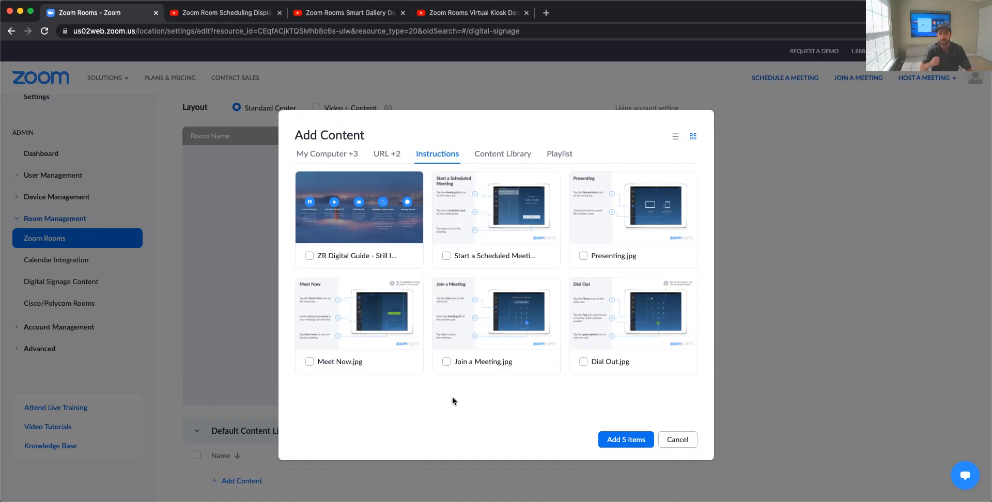
mouse_move(524, 391)
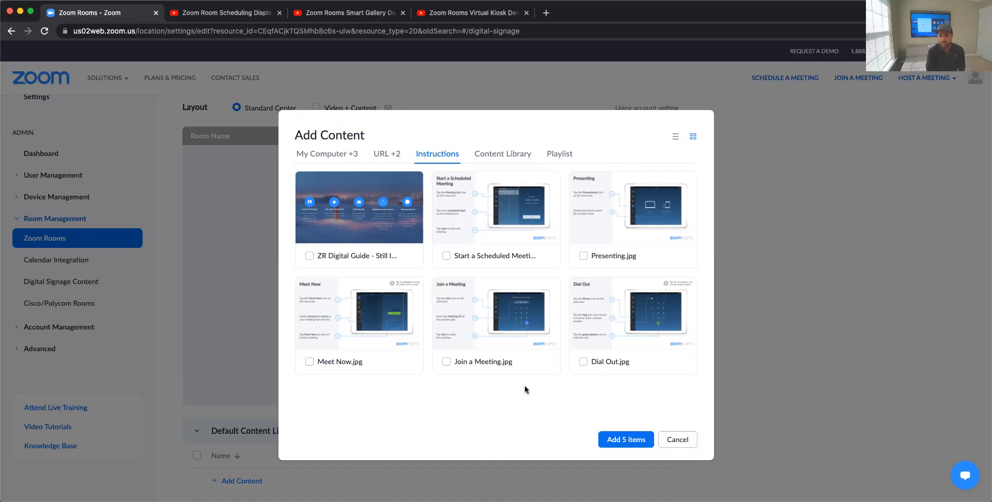
mouse_move(397, 151)
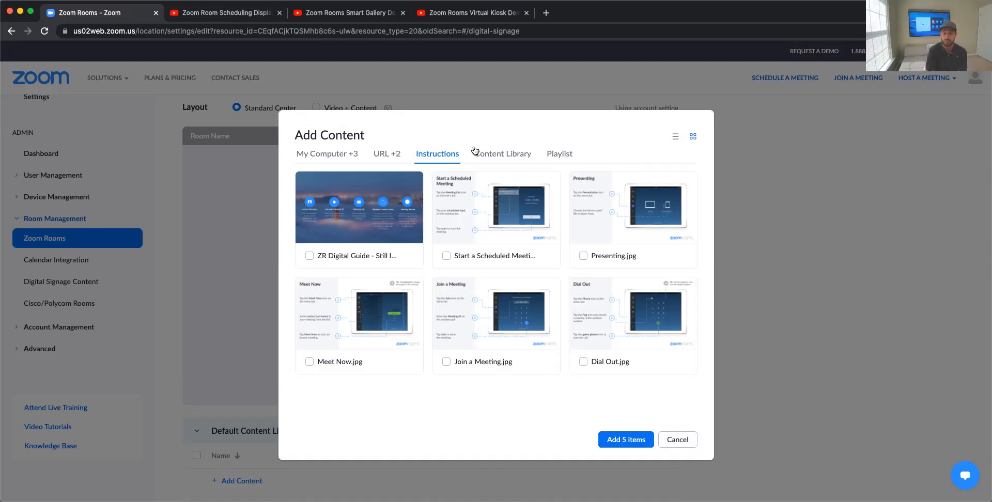
mouse_move(513, 156)
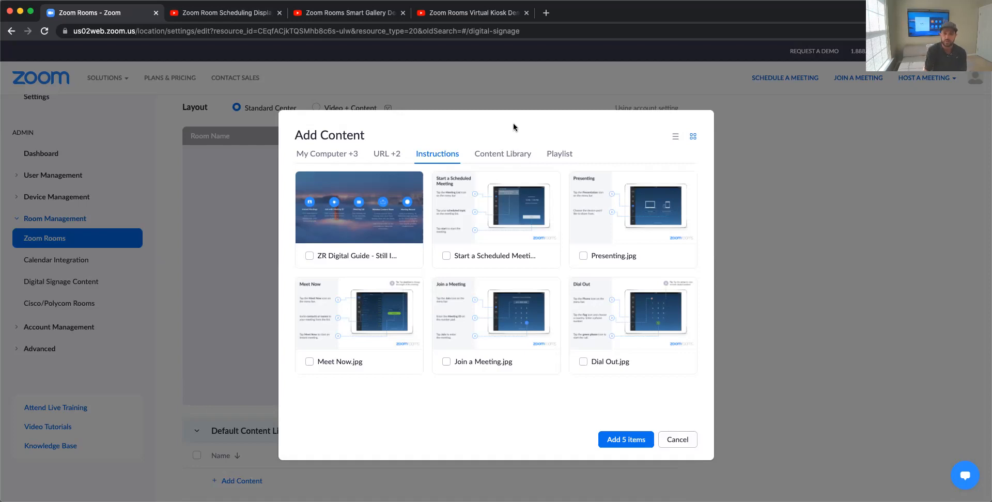
mouse_move(503, 157)
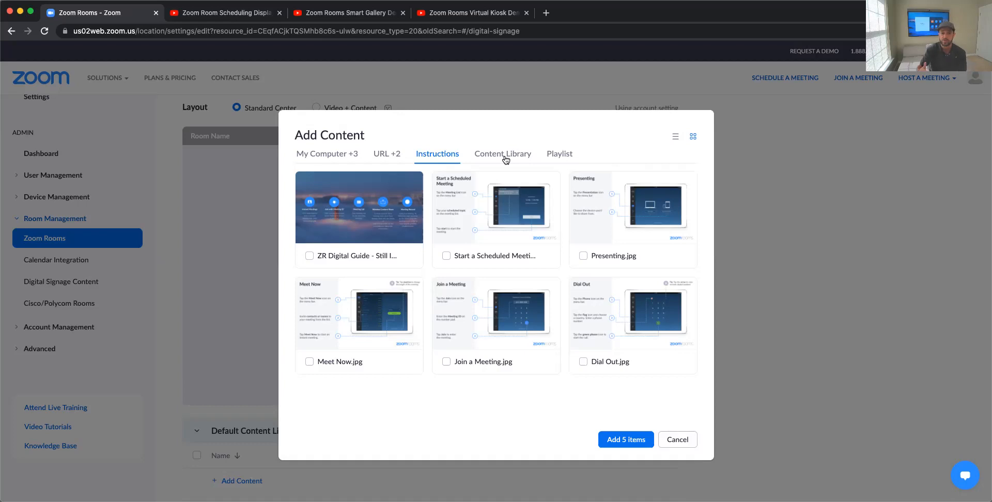
mouse_move(565, 354)
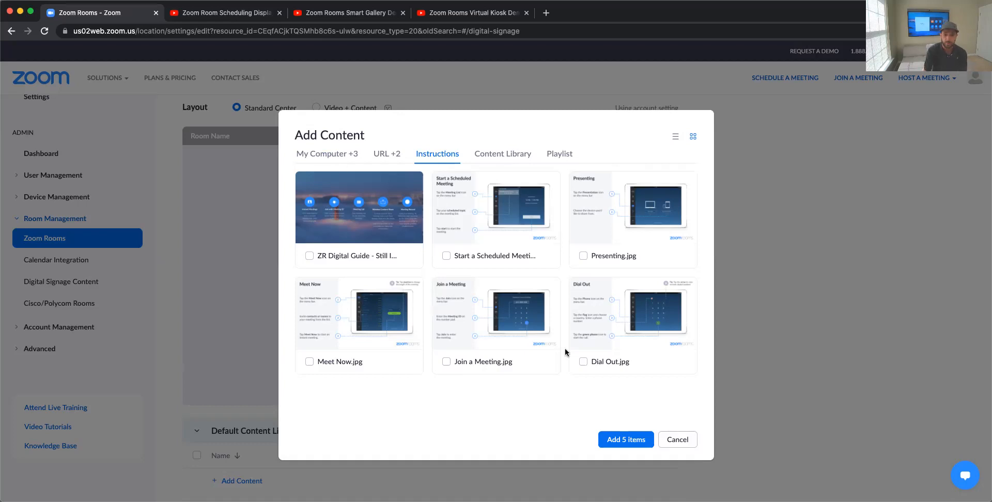
click(624, 439)
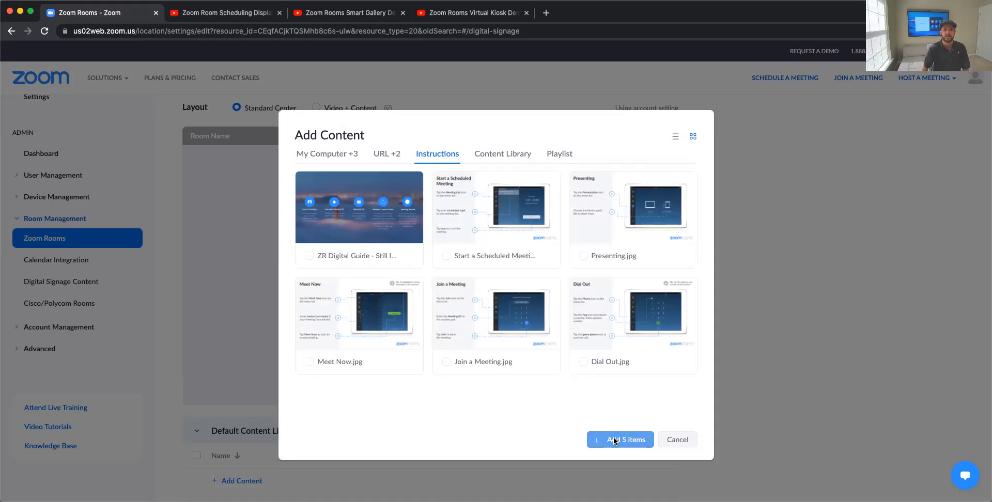
click(620, 439)
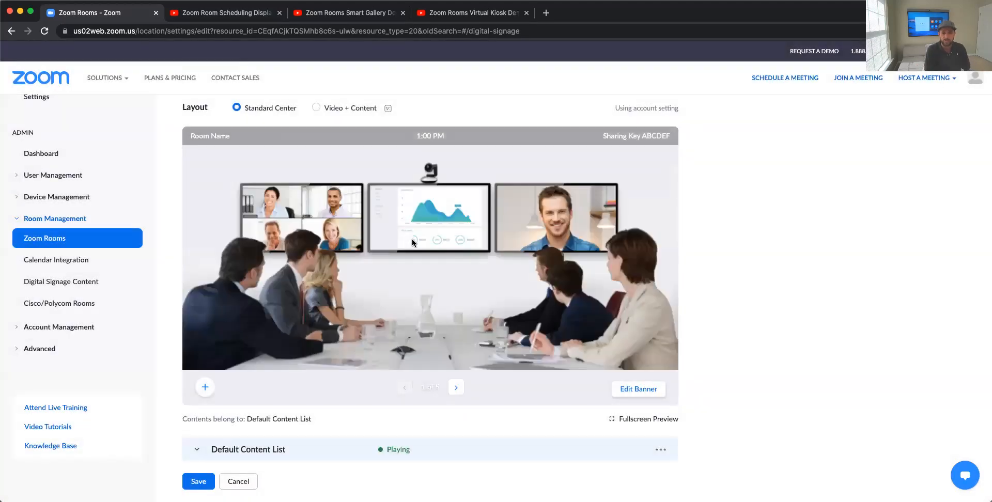
scroll(up, 3)
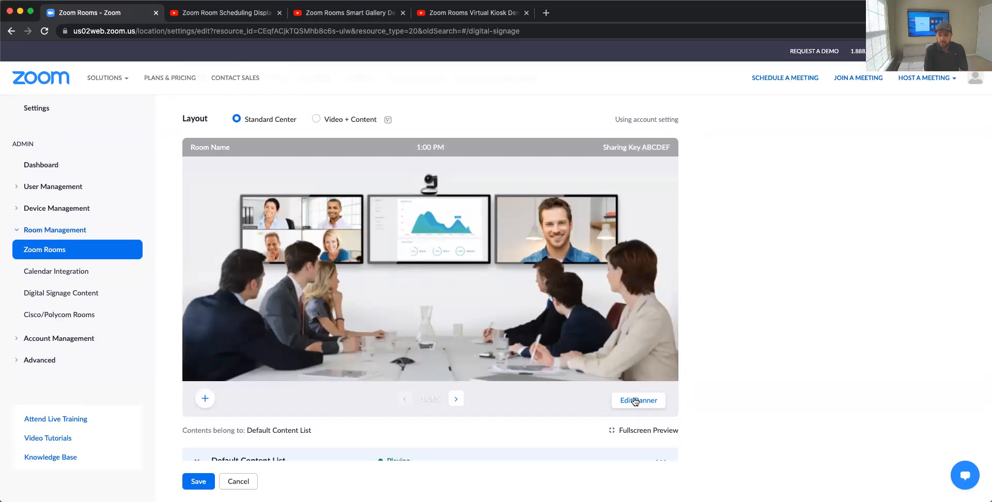
click(637, 400)
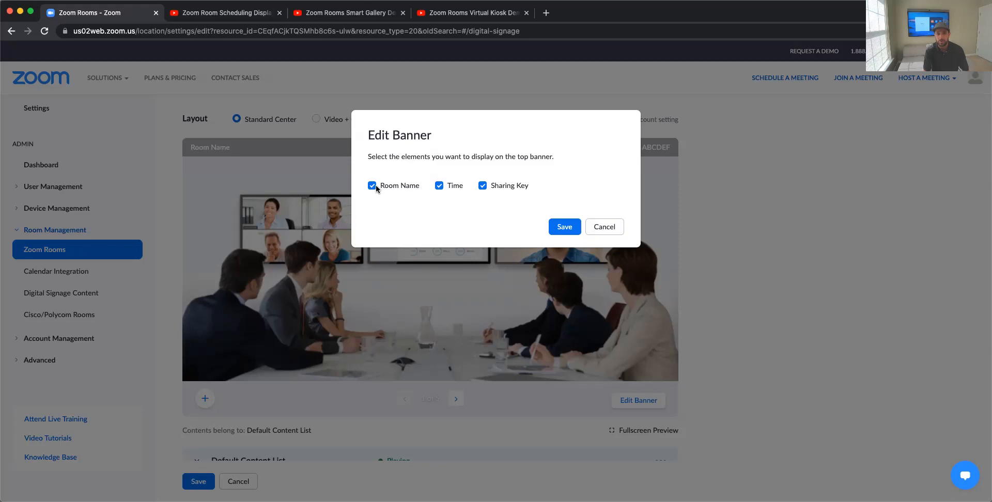
click(372, 185)
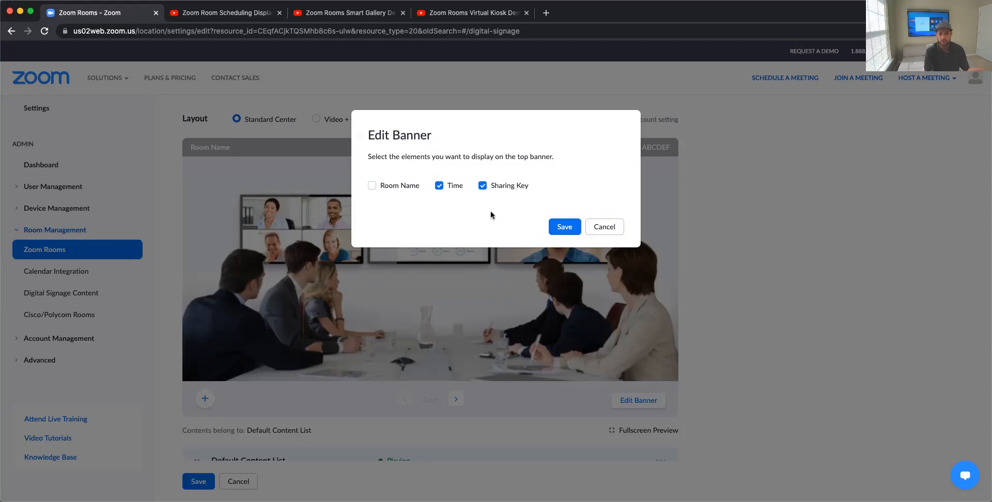
click(563, 226)
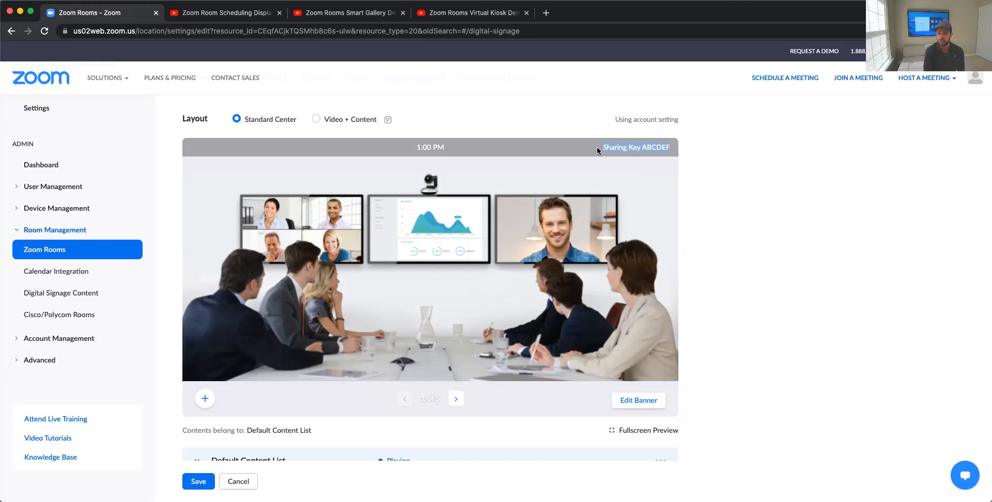
mouse_move(602, 151)
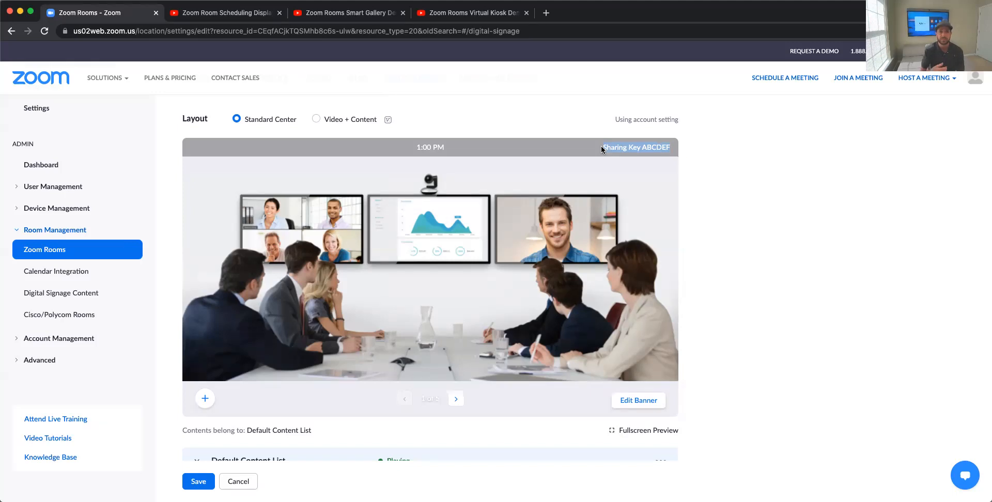
mouse_move(605, 141)
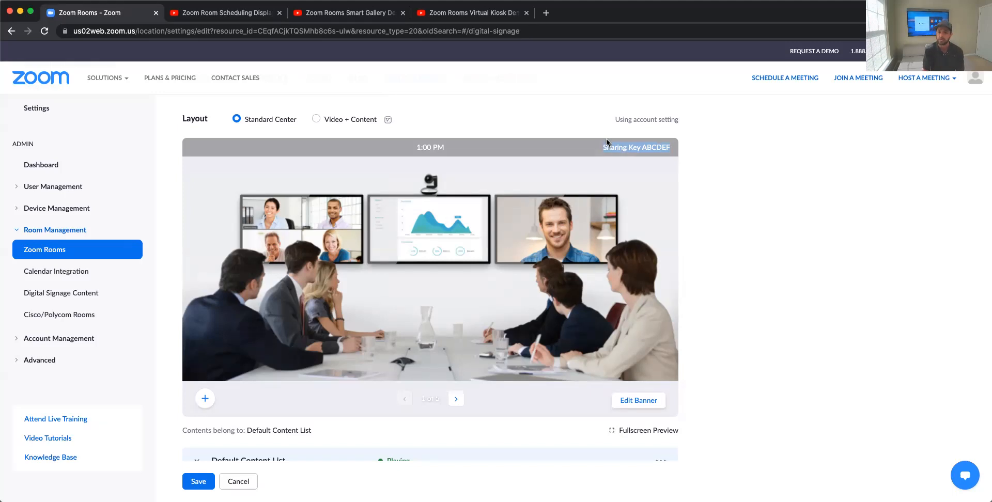
Step: Give the first YouTube video in the content list a 30-second duration
scroll(down, 3)
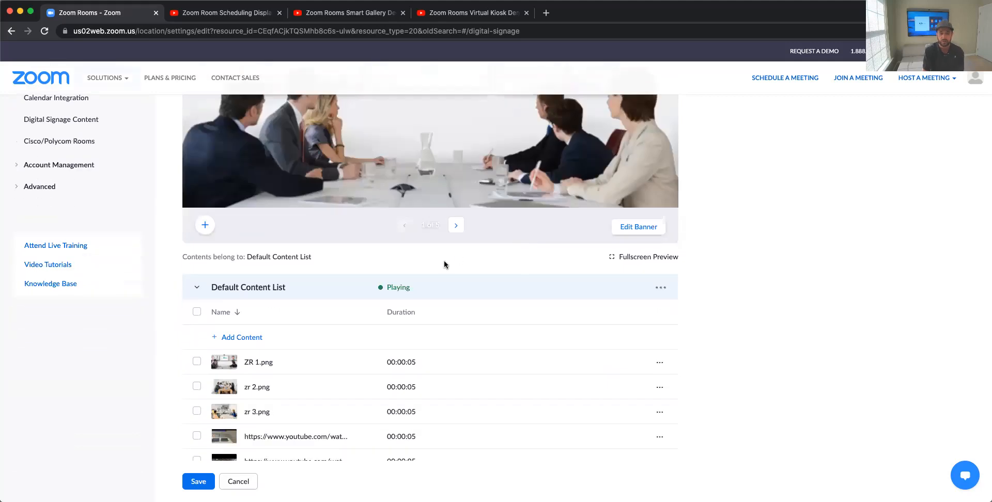
scroll(down, 3)
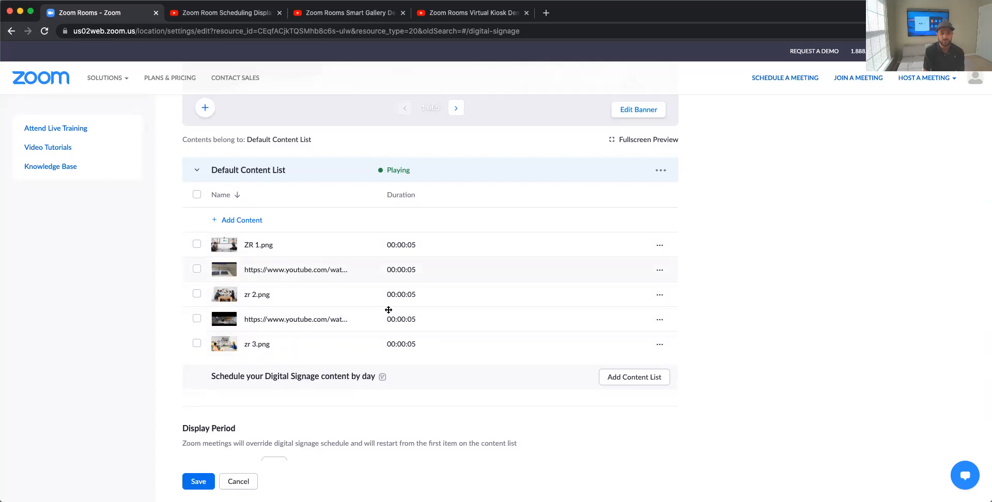
mouse_move(412, 272)
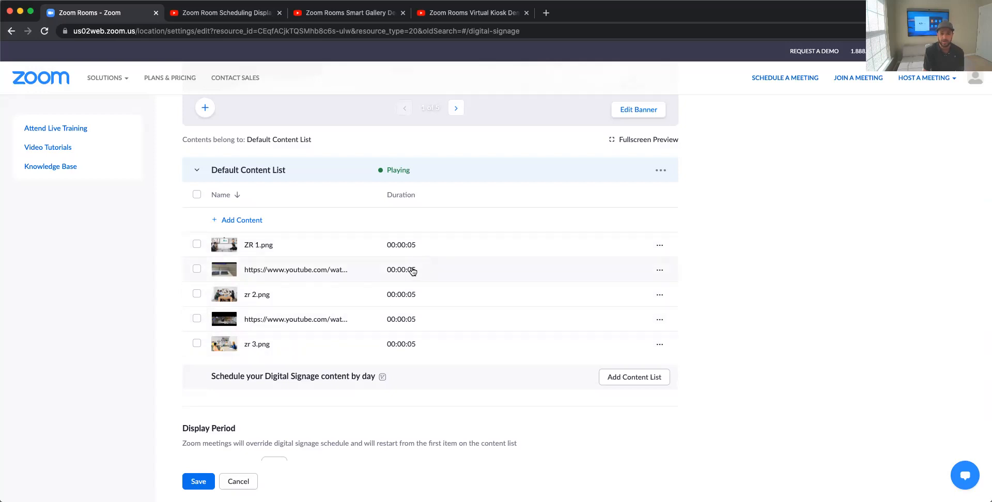
click(401, 270)
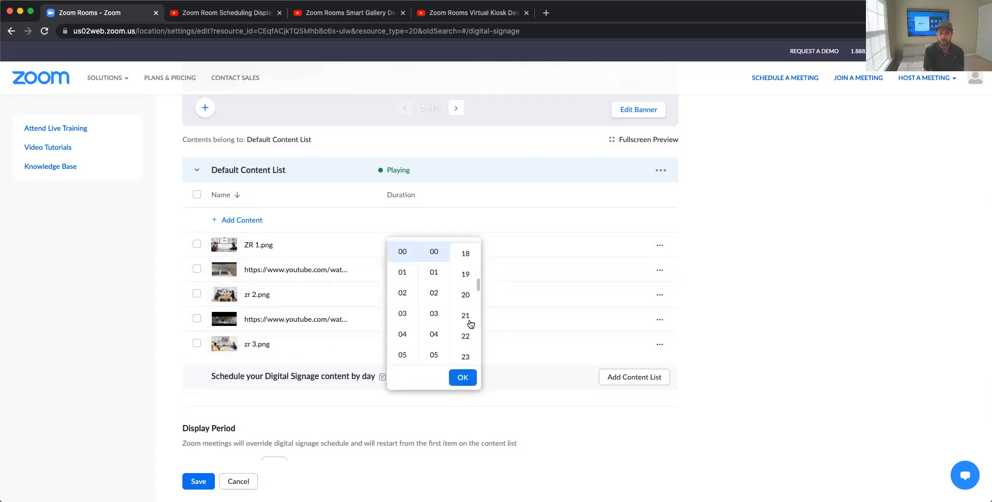
scroll(down, 3)
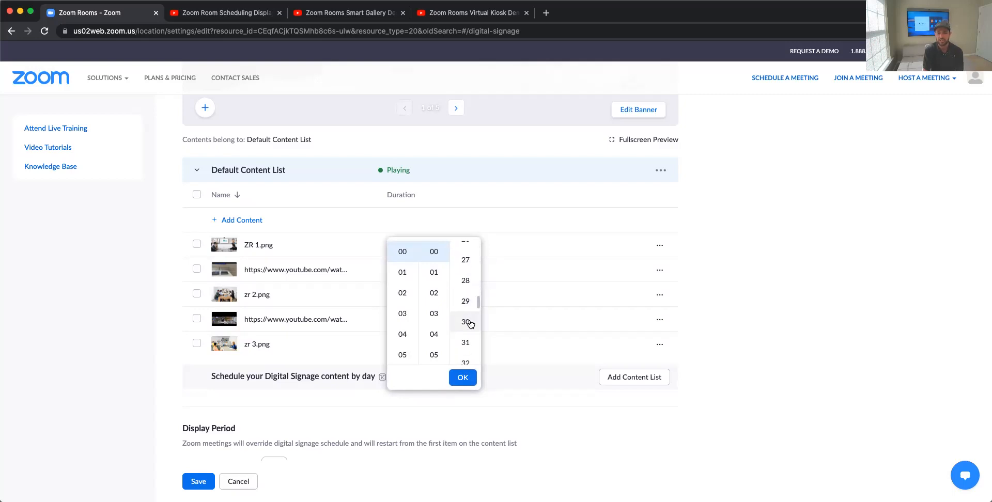
click(461, 377)
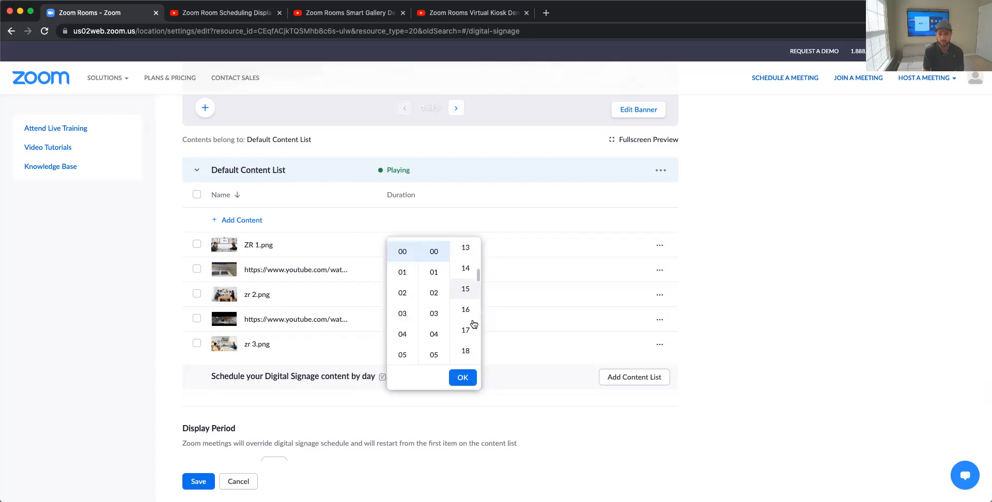
scroll(down, 3)
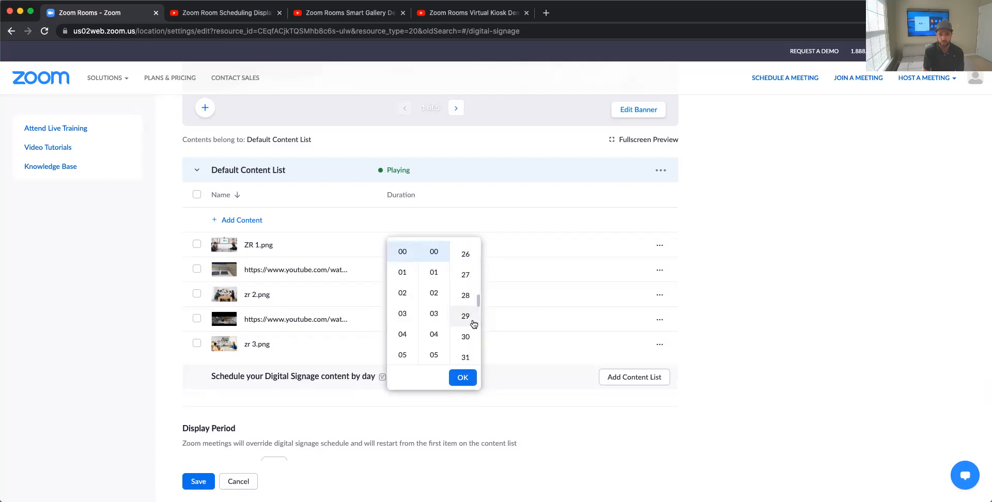
click(462, 377)
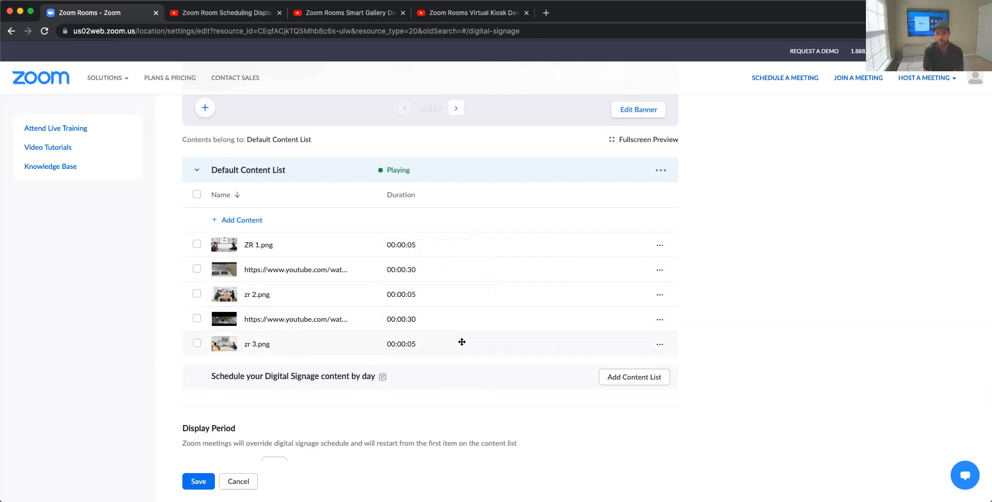
mouse_move(482, 319)
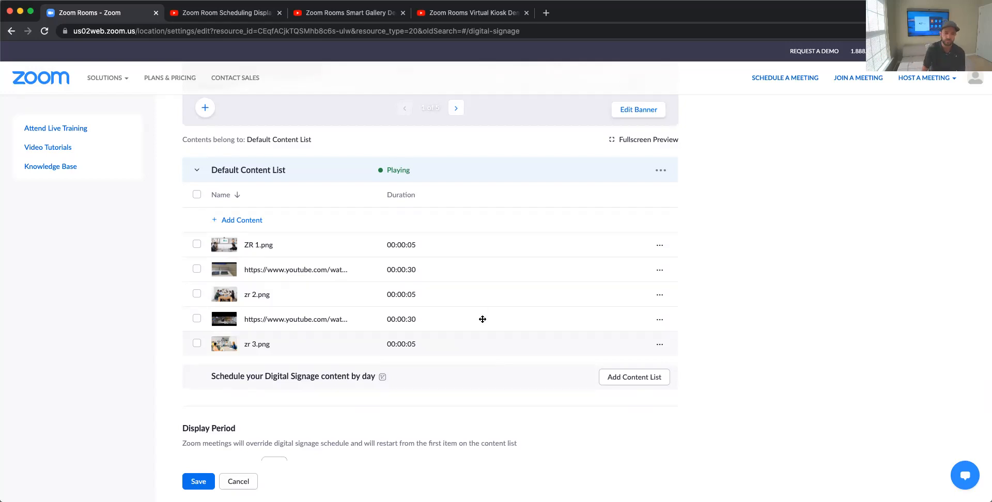
Step: Set 'Start displaying content' in Display Period to 0 minutes after a meeting ends
scroll(down, 3)
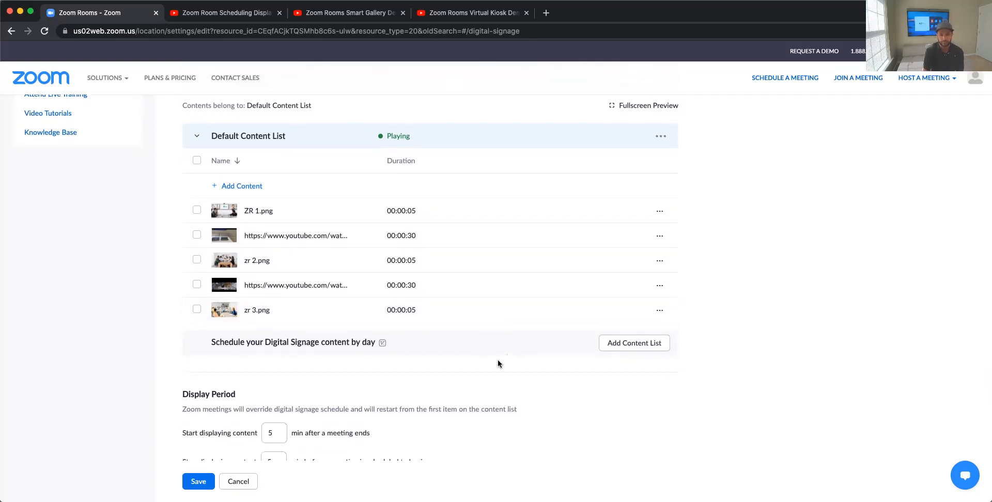
scroll(down, 3)
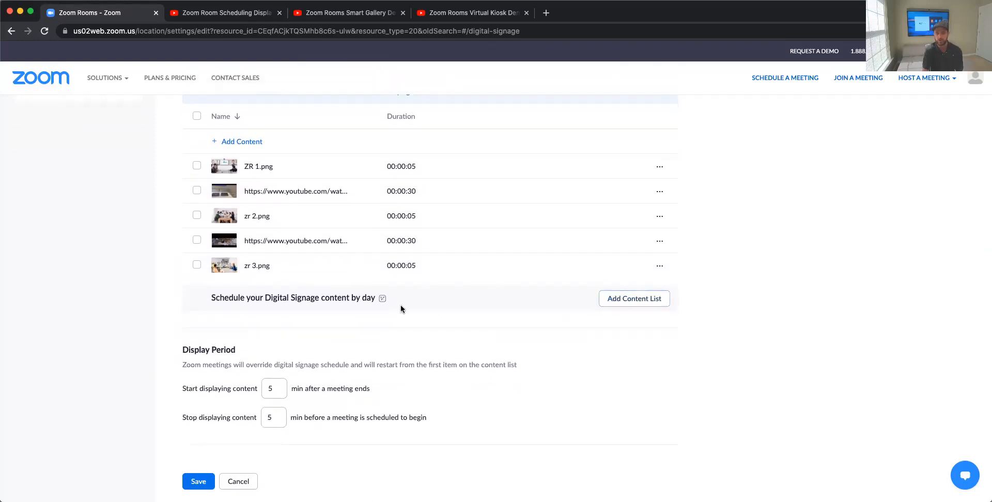
scroll(down, 3)
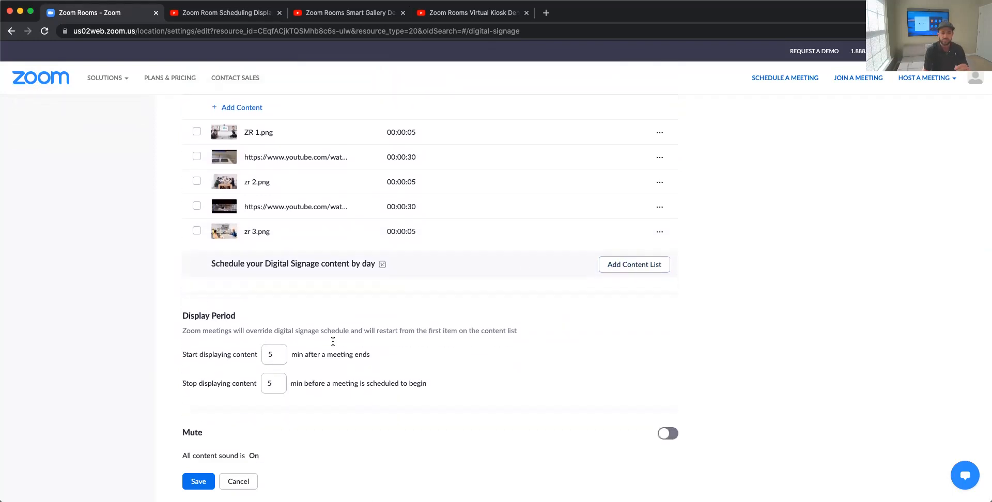
scroll(down, 3)
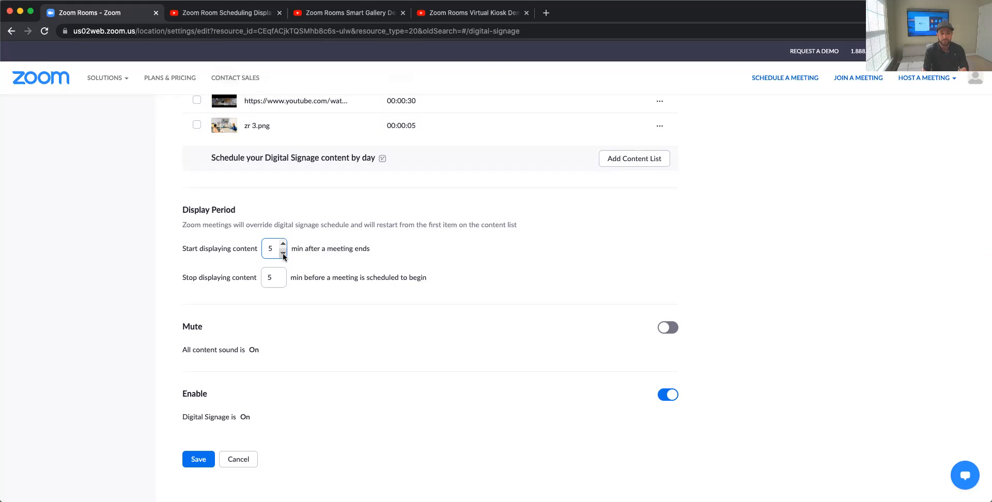
click(282, 252)
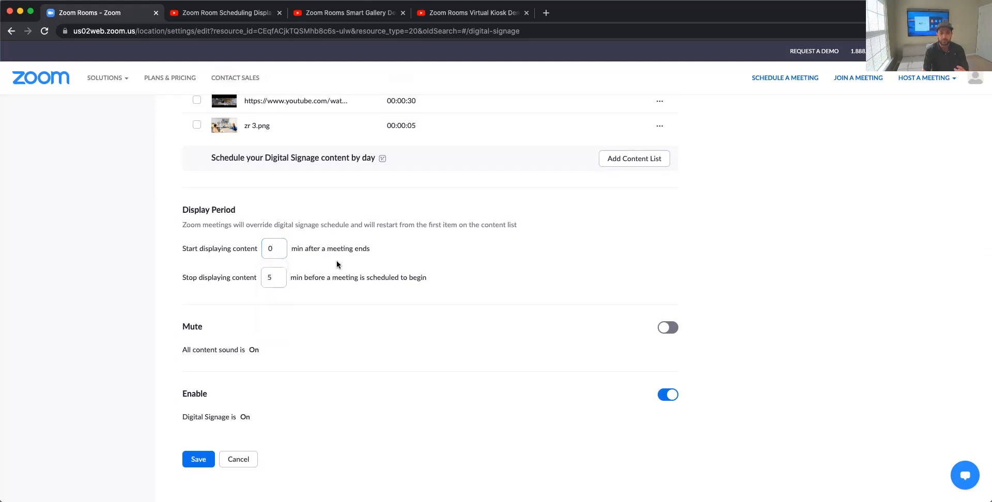
scroll(down, 3)
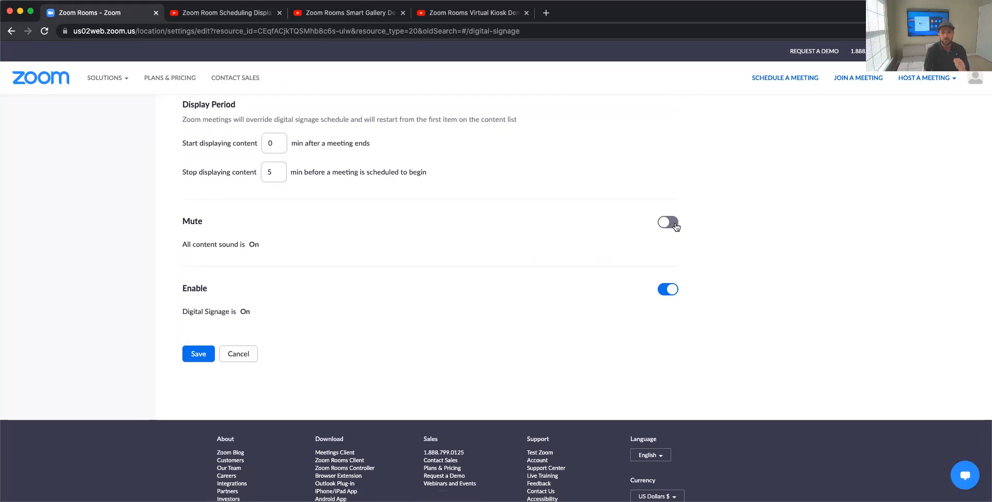
Step: Turn on Mute so content sound is Off and save the signage settings
click(667, 222)
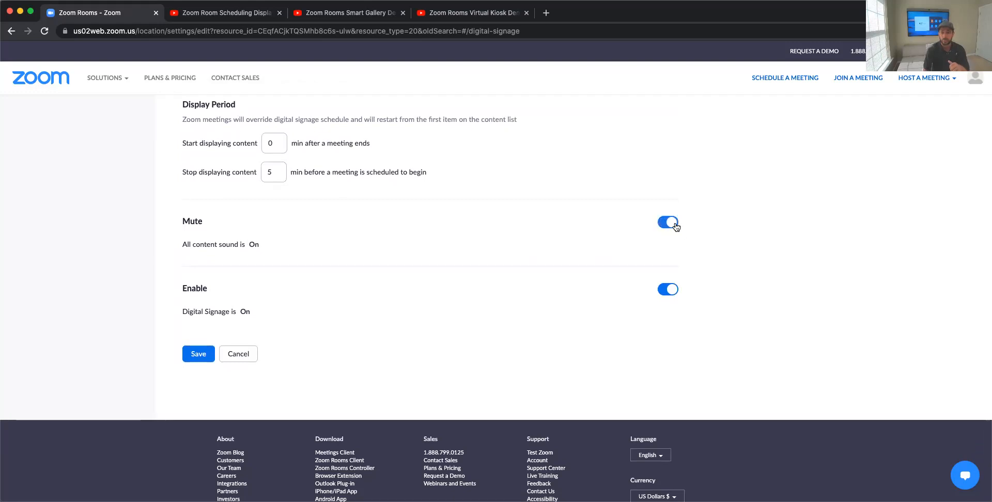
click(667, 222)
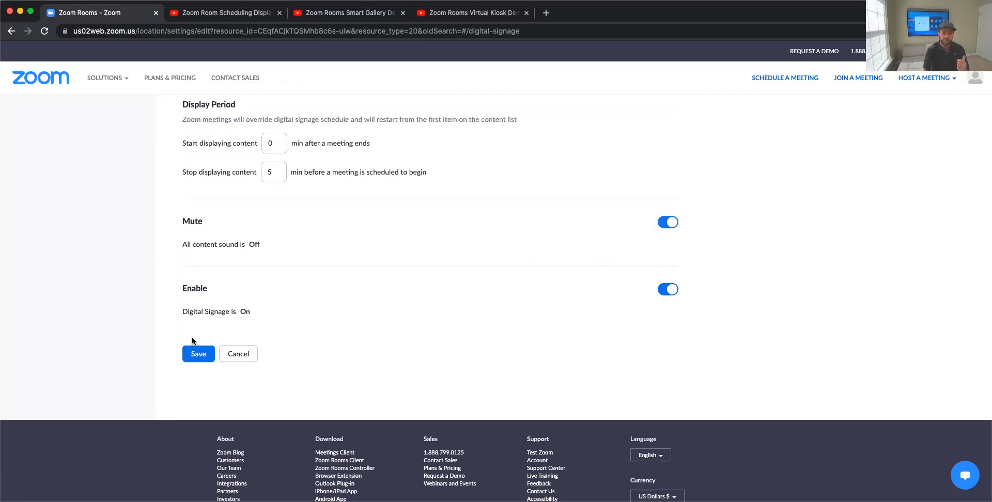
click(199, 353)
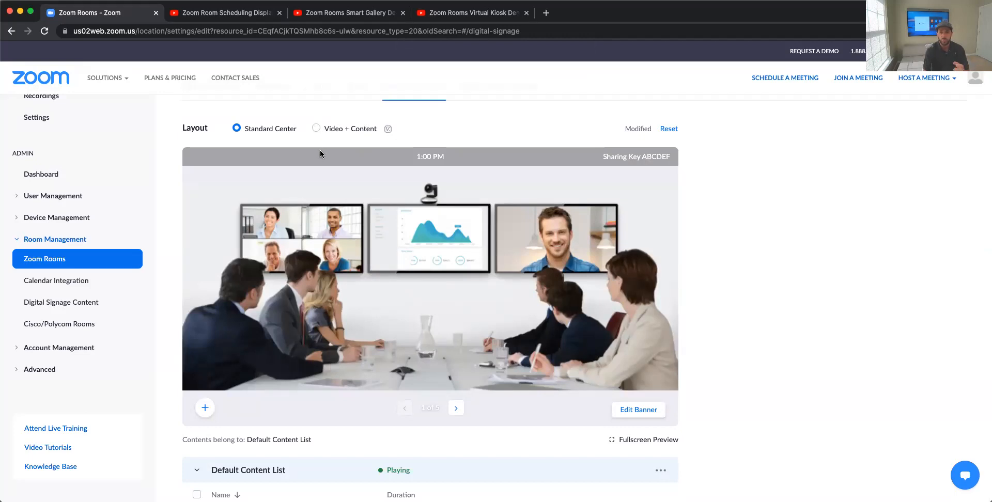
mouse_move(316, 131)
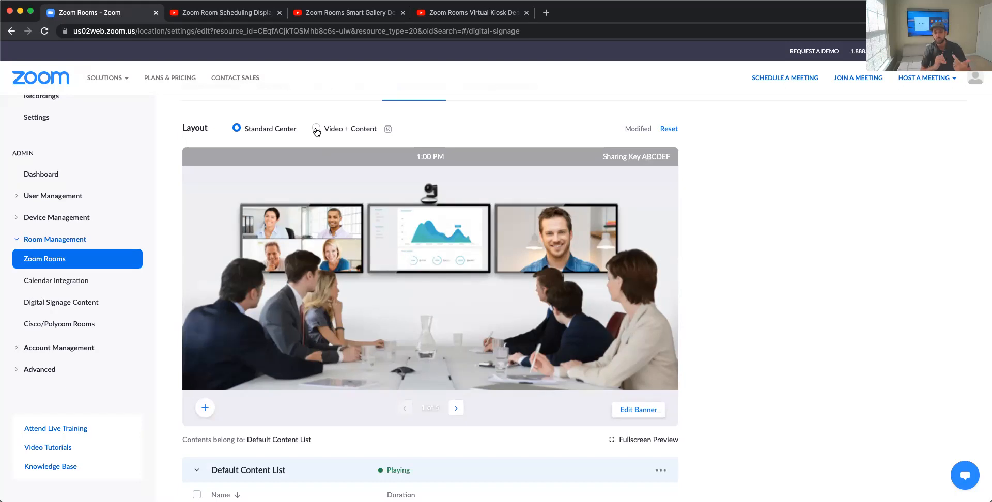
Step: Select the Video + Content layout showing video and image areas
click(316, 128)
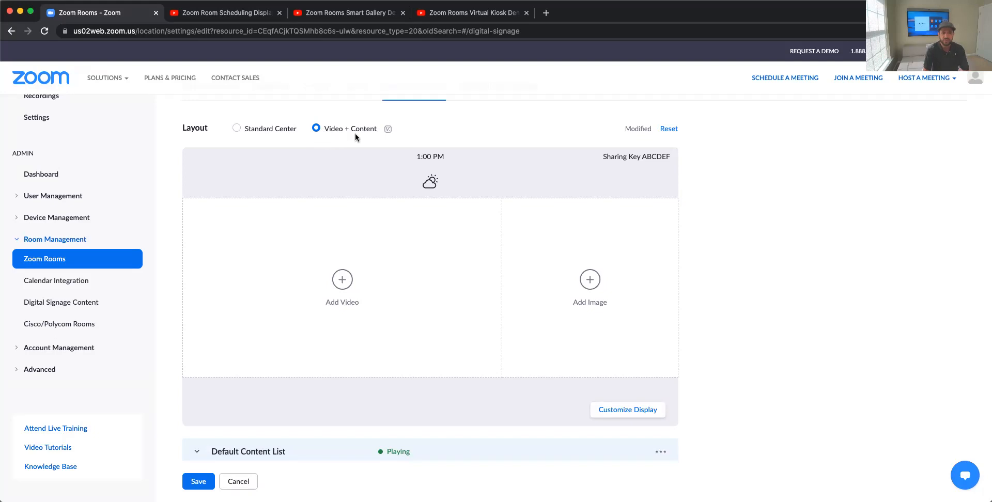
mouse_move(471, 267)
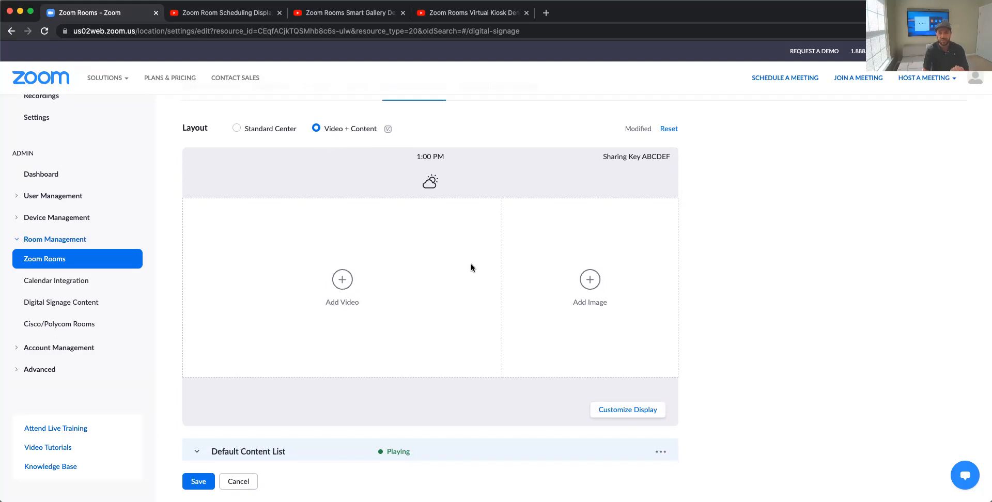
mouse_move(590, 307)
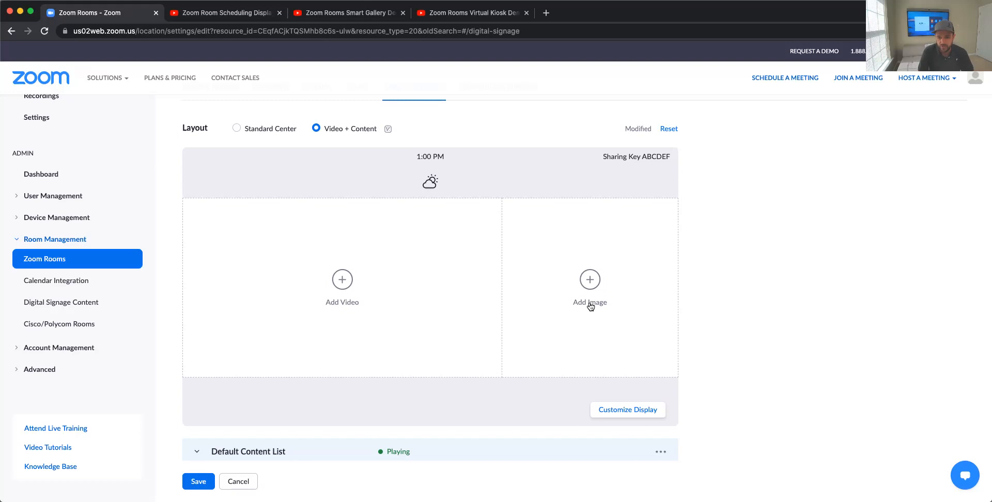
scroll(down, 3)
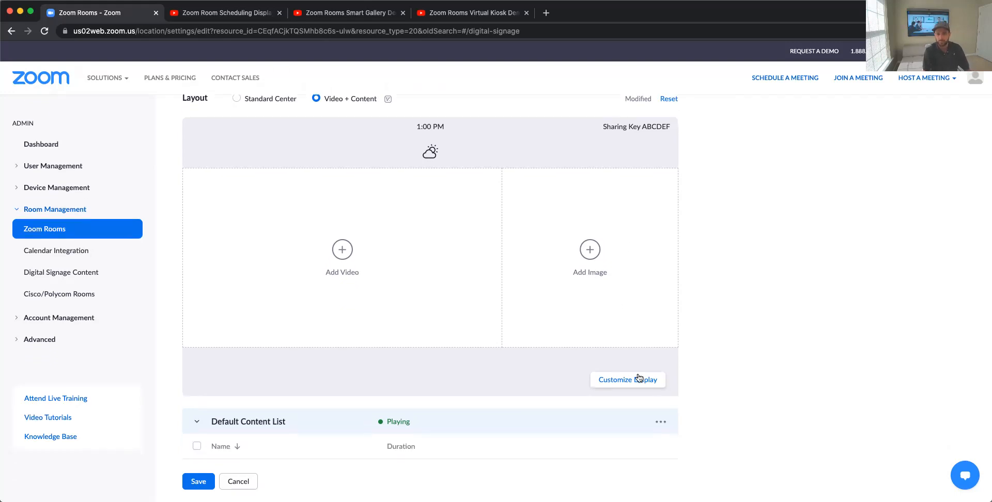
Step: Review Edit Weather under Customize Display for Philadelphia in °F and cancel unchanged
click(627, 379)
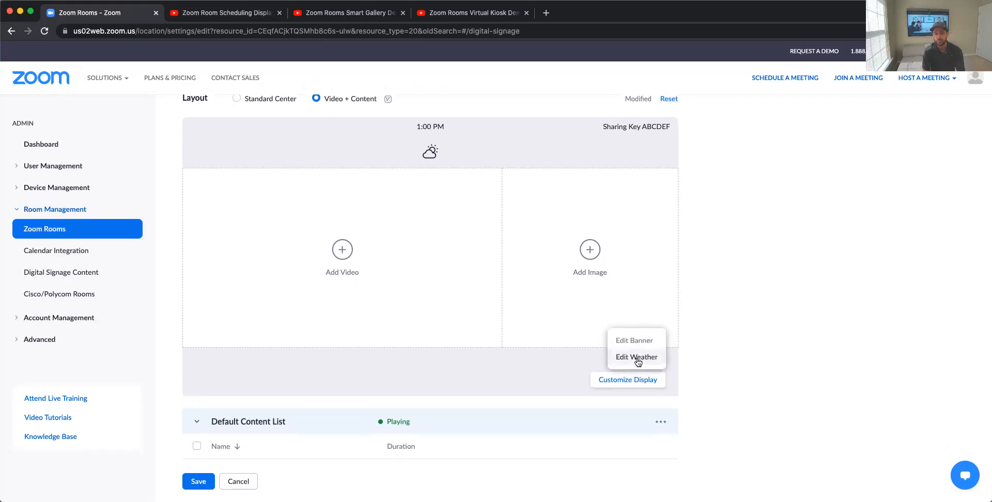
click(636, 357)
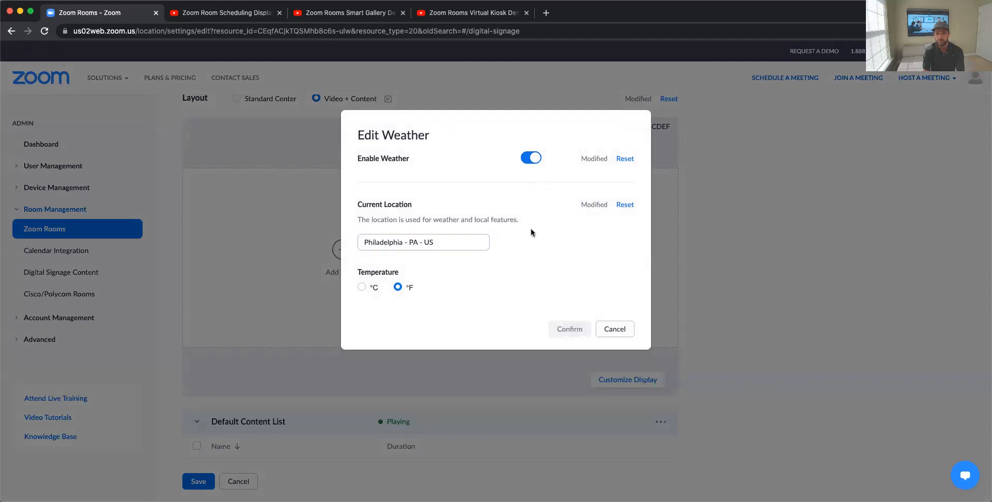
click(422, 242)
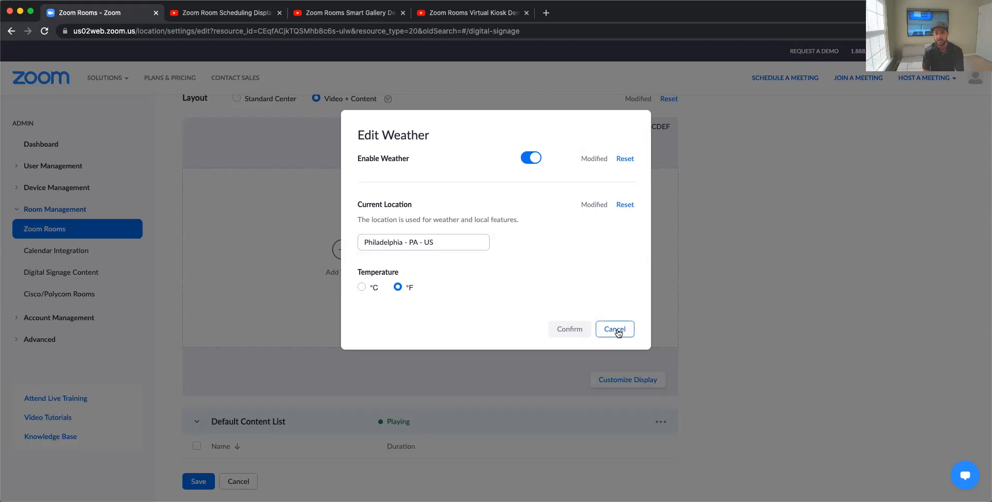
click(612, 329)
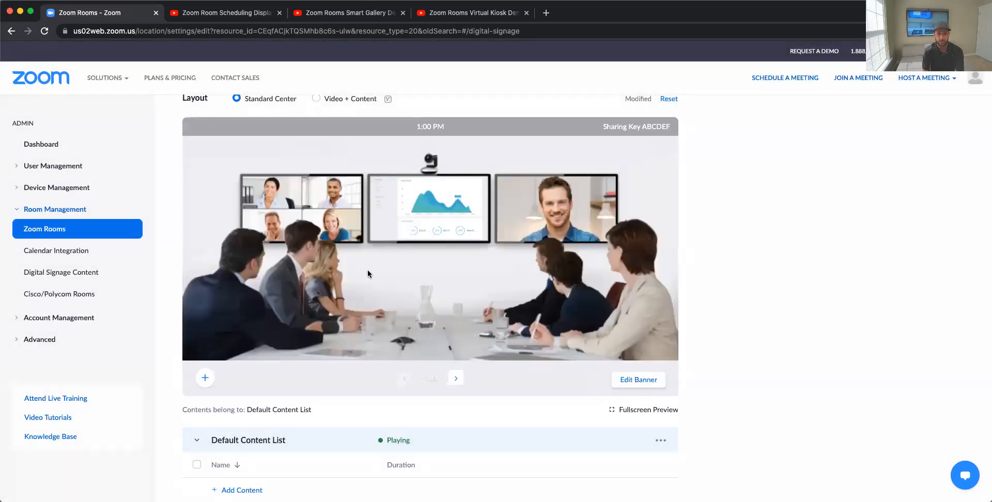